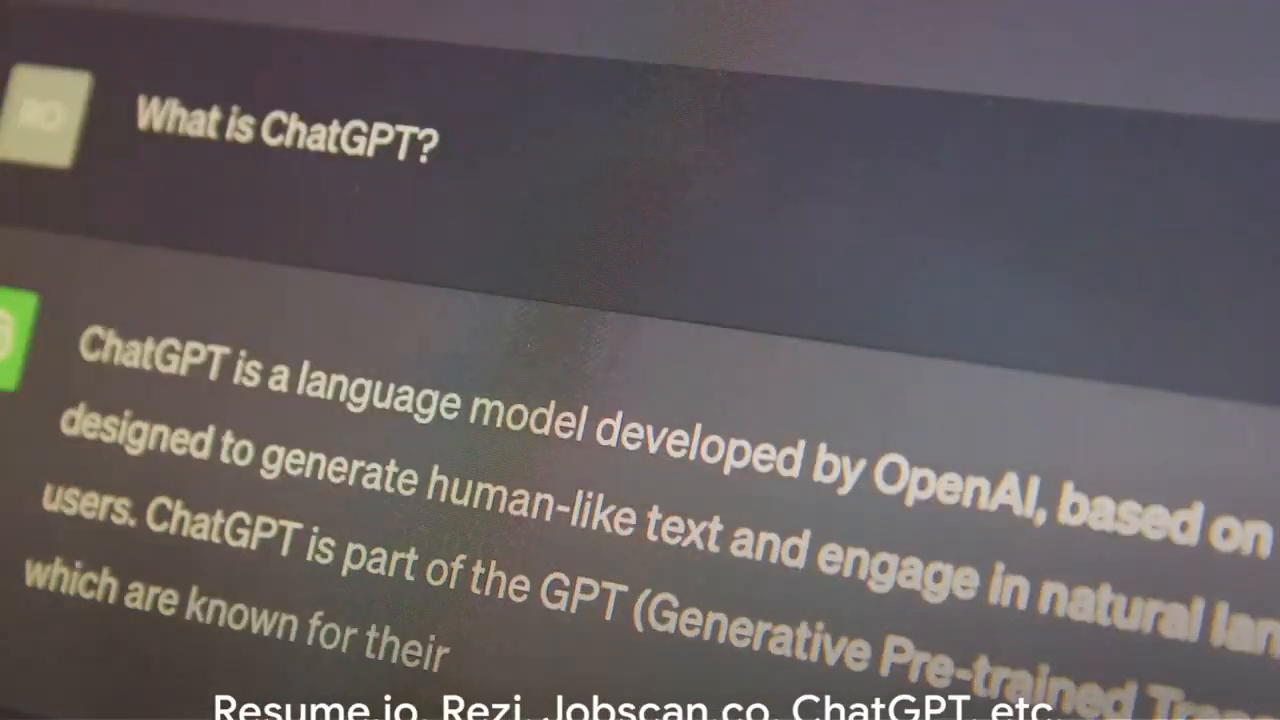
scroll("down", 3)
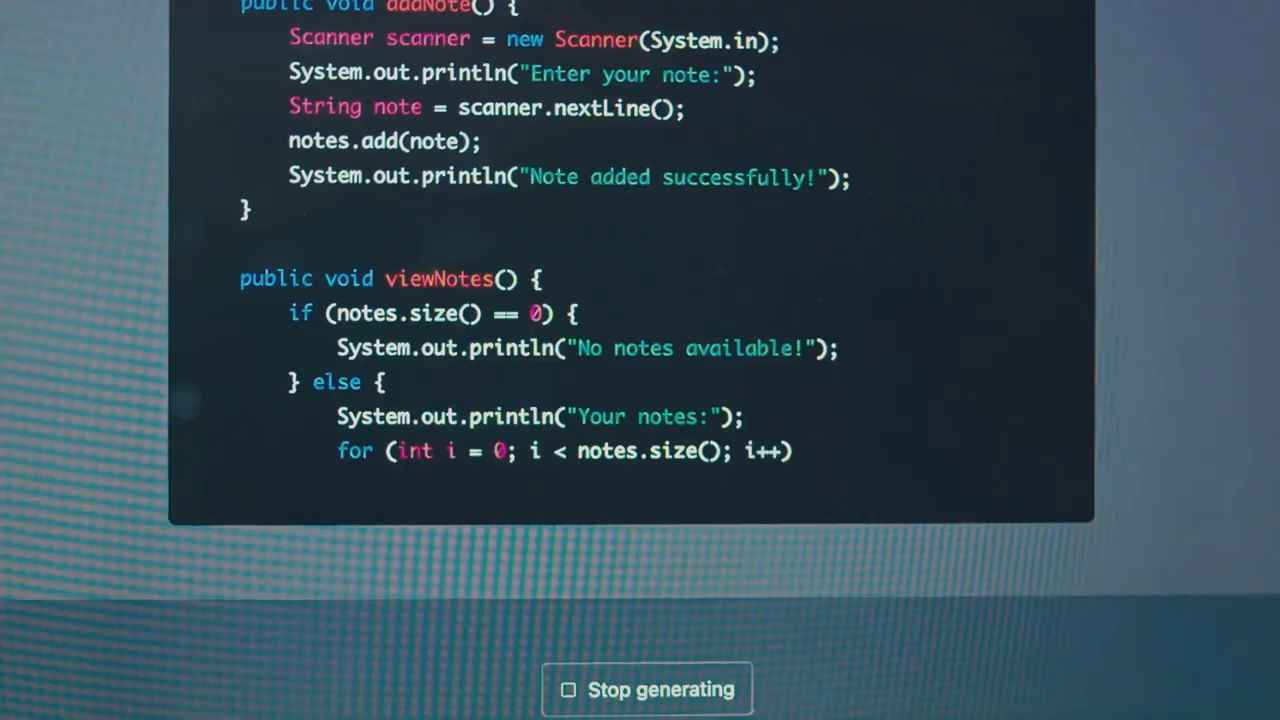
scroll("down", 3)
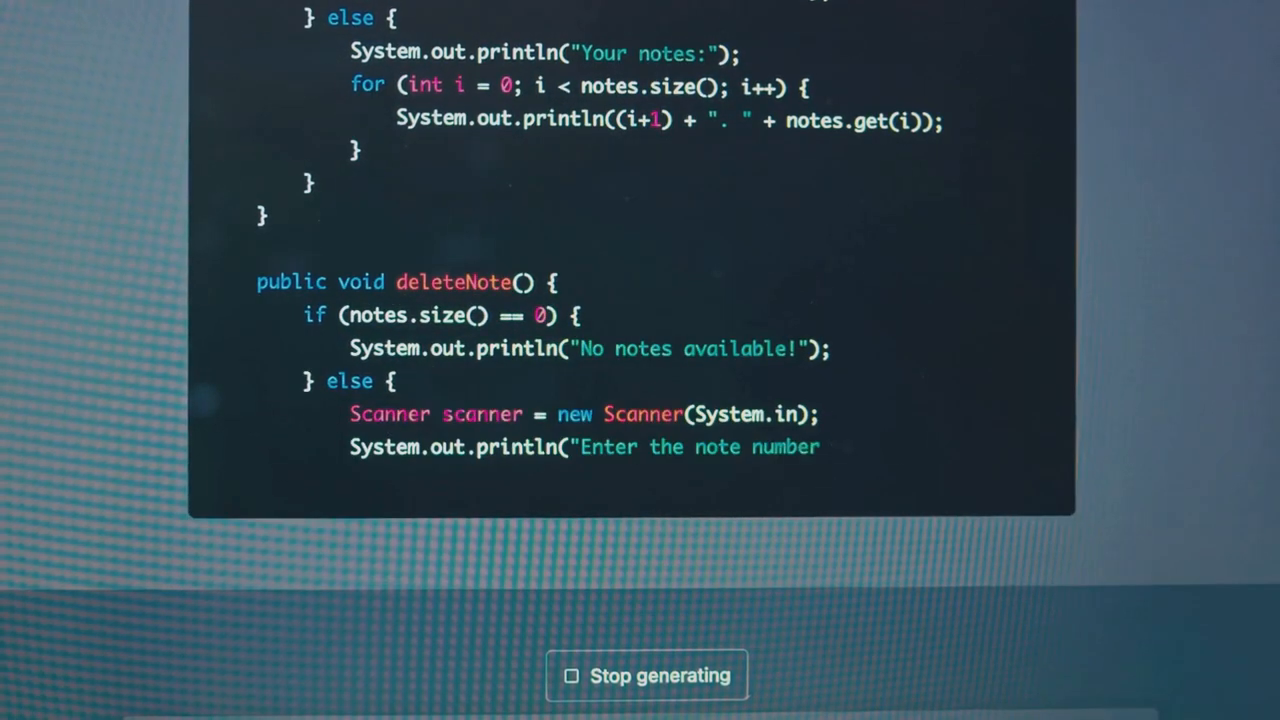
scroll("down", 3)
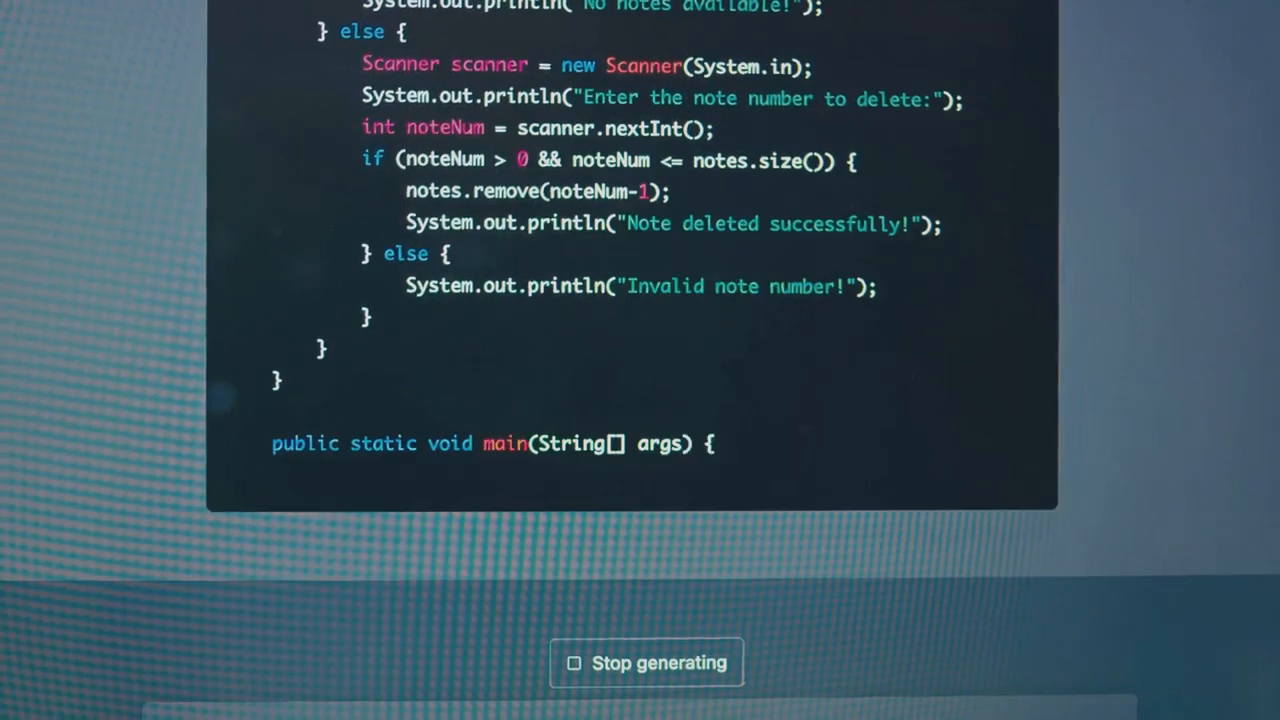